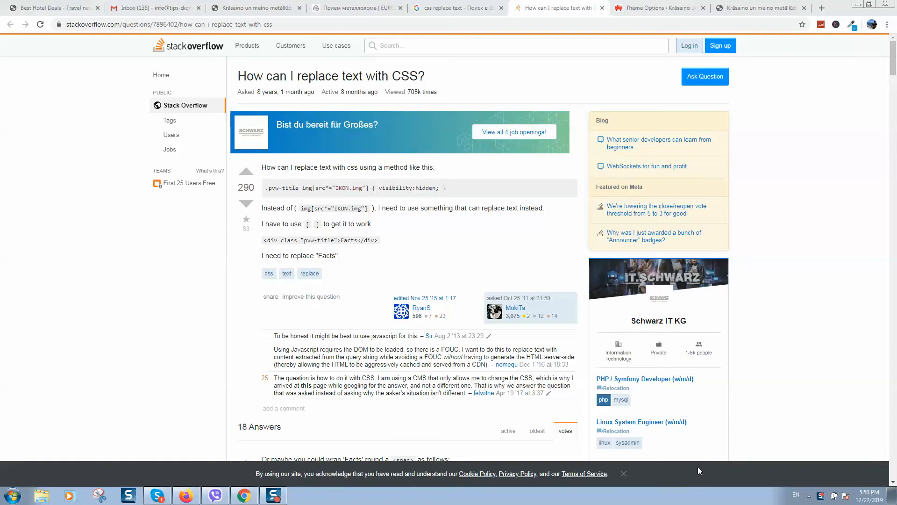
{"action": "mouse_move", "coordinate": [783, 227]}
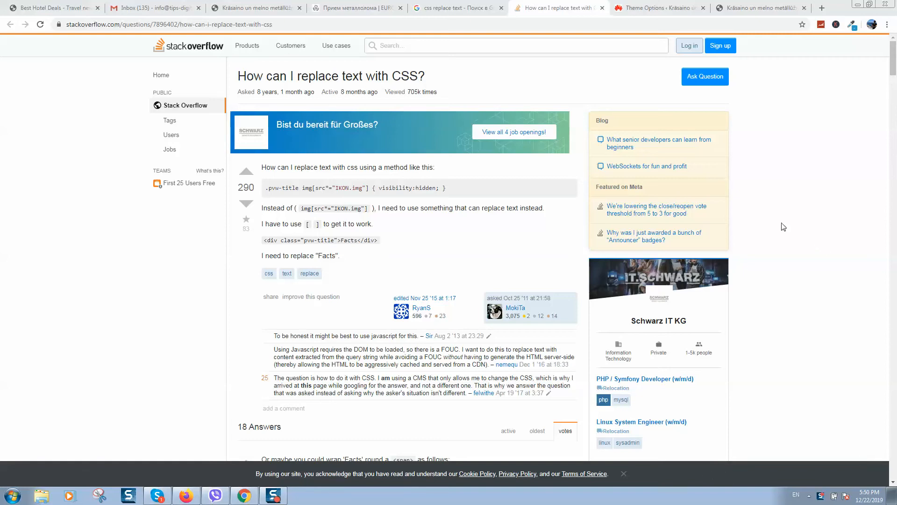
{"action": "mouse_move", "coordinate": [241, 86]}
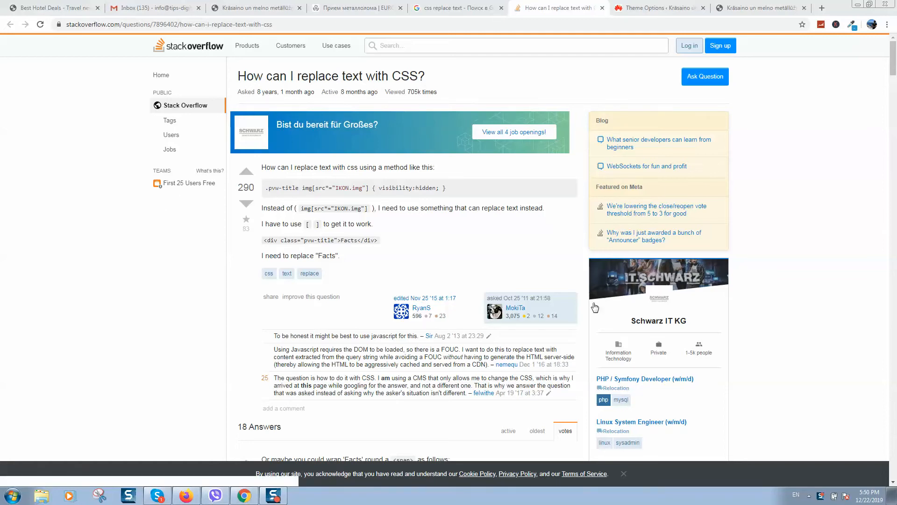
Scroll down to the pseudo-element visibility answer's CSS block on Stack Overflow.
{"action": "scroll", "scroll_direction": "down", "scroll_amount": 3}
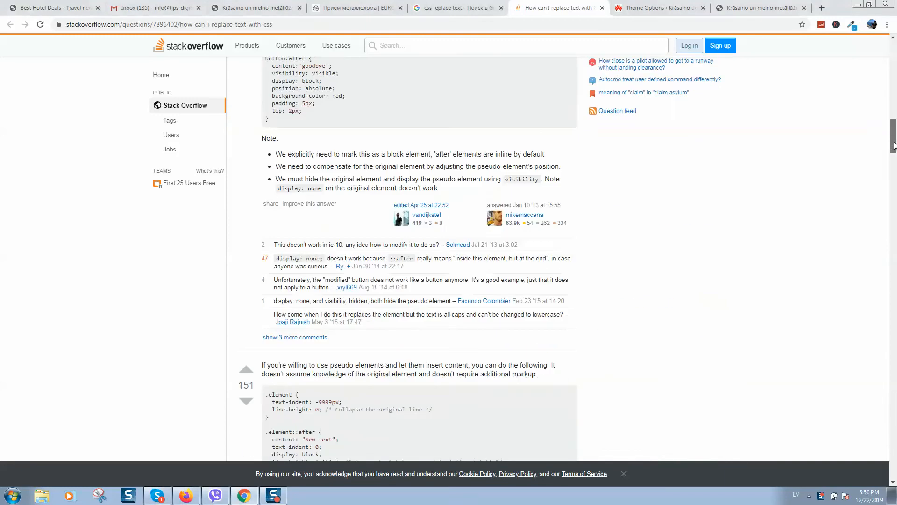
{"action": "scroll", "scroll_direction": "down", "scroll_amount": 3}
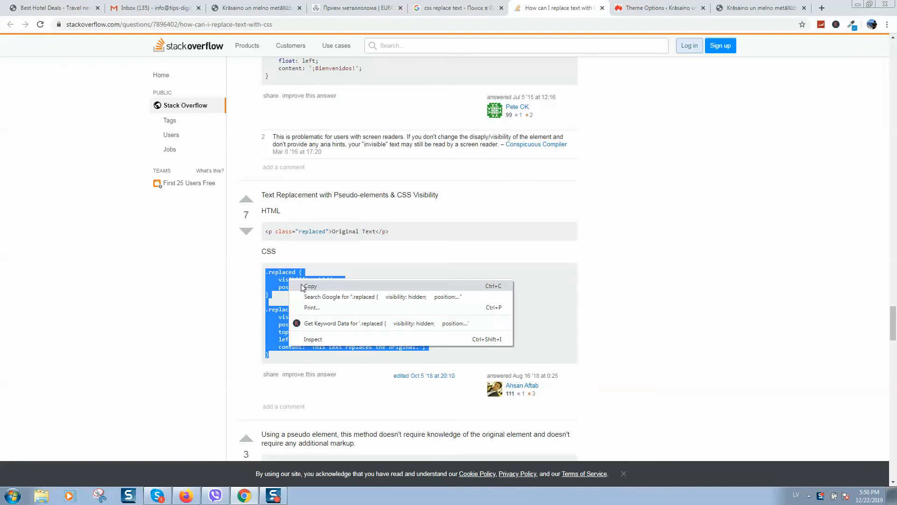
Copy the CSS code, then enter quantities 2 and 3 in the scrap calculator.
{"action": "left_click", "coordinate": [758, 7]}
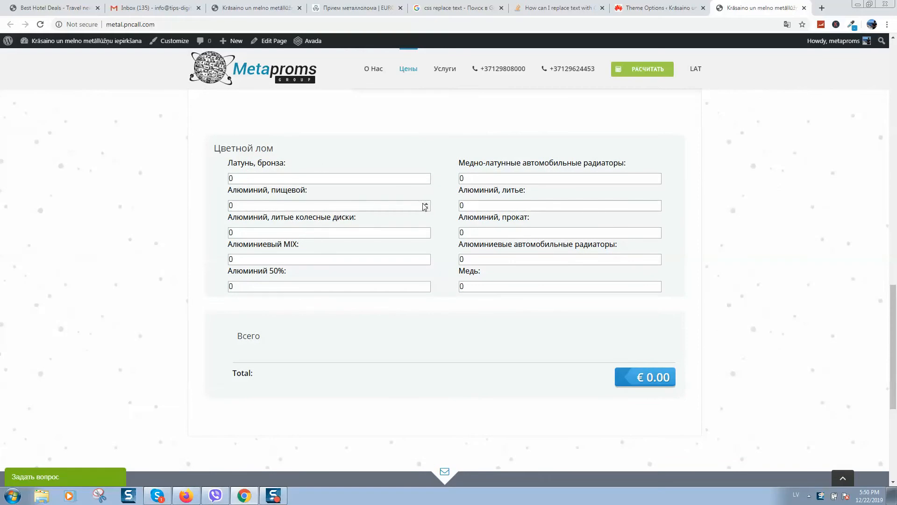
{"action": "type", "text": "2"}
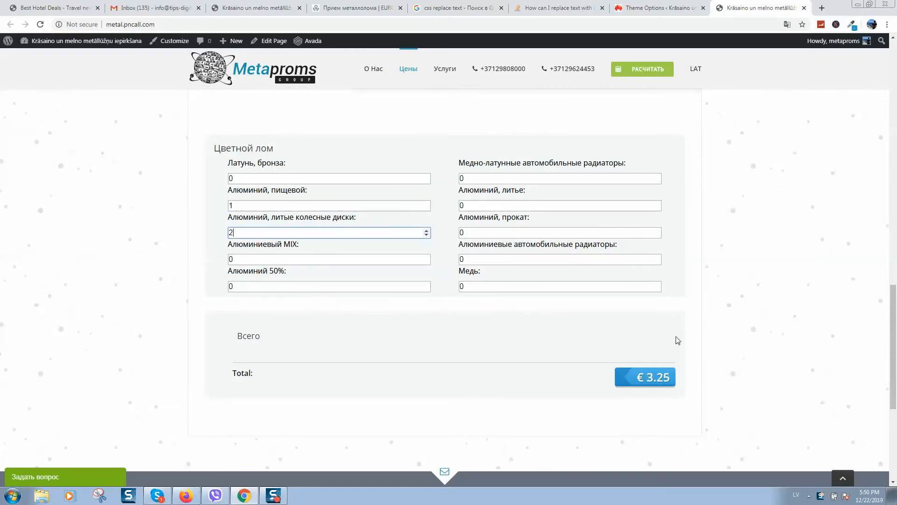
{"action": "type", "text": "3"}
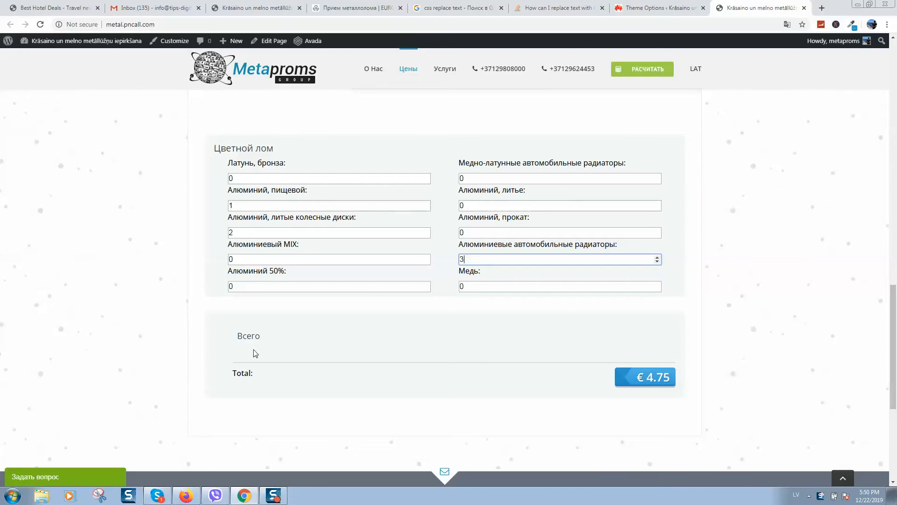
{"action": "double_click", "coordinate": [242, 372]}
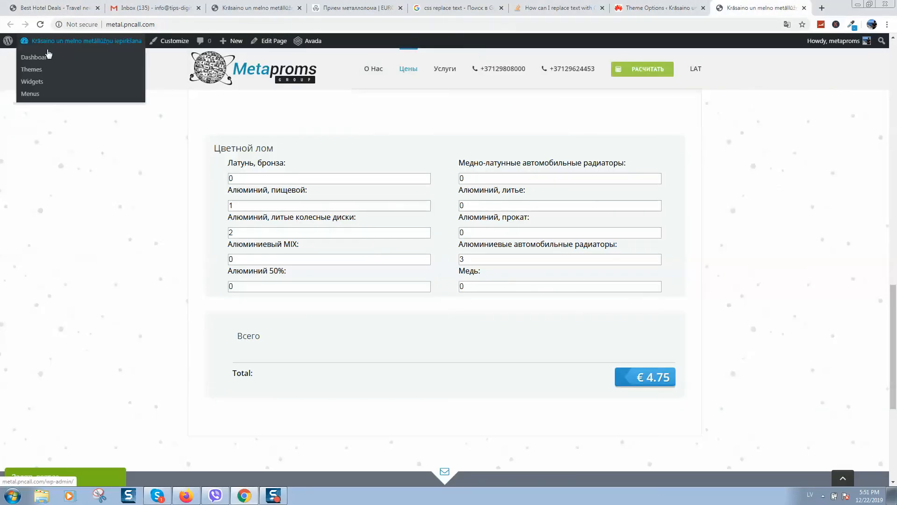
Open Avada Theme Options from the dashboard and select the pasted .replaced selector.
{"action": "left_click", "coordinate": [33, 57]}
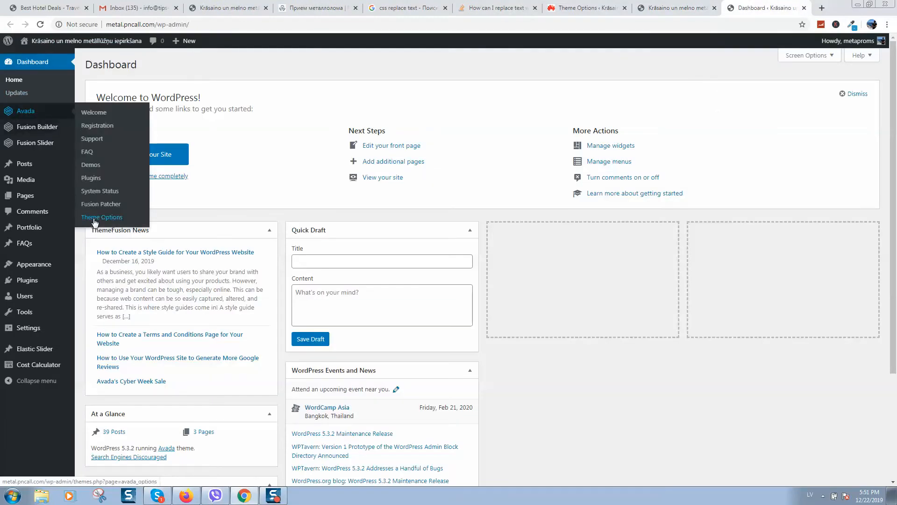
{"action": "left_click", "coordinate": [102, 217]}
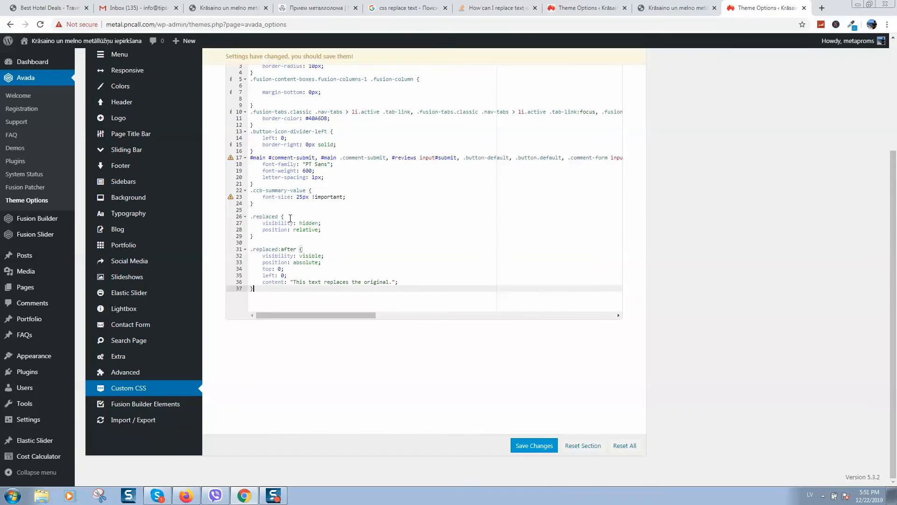
{"action": "mouse_move", "coordinate": [587, 114]}
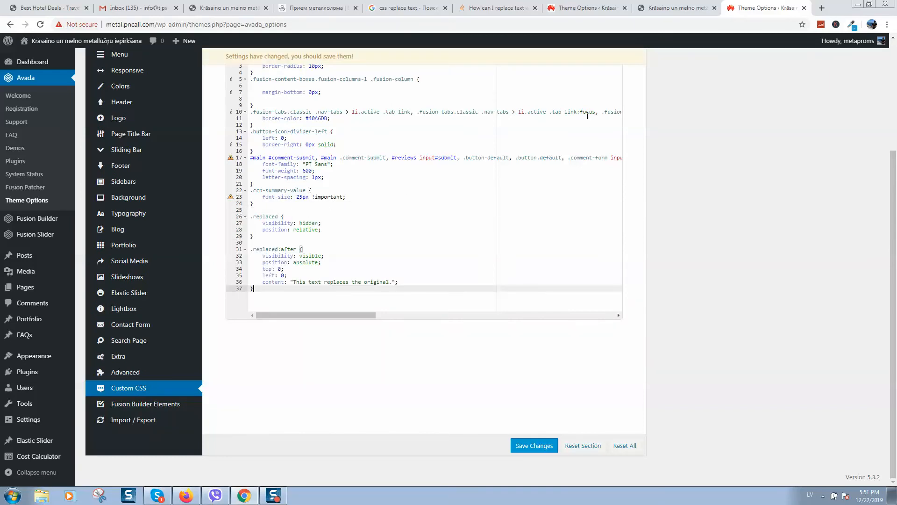
{"action": "double_click", "coordinate": [264, 216]}
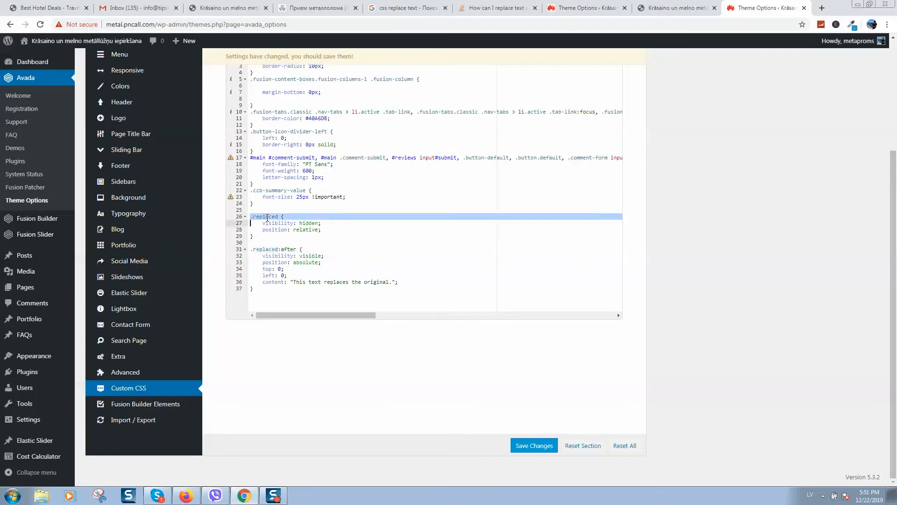
{"action": "left_click", "coordinate": [266, 217]}
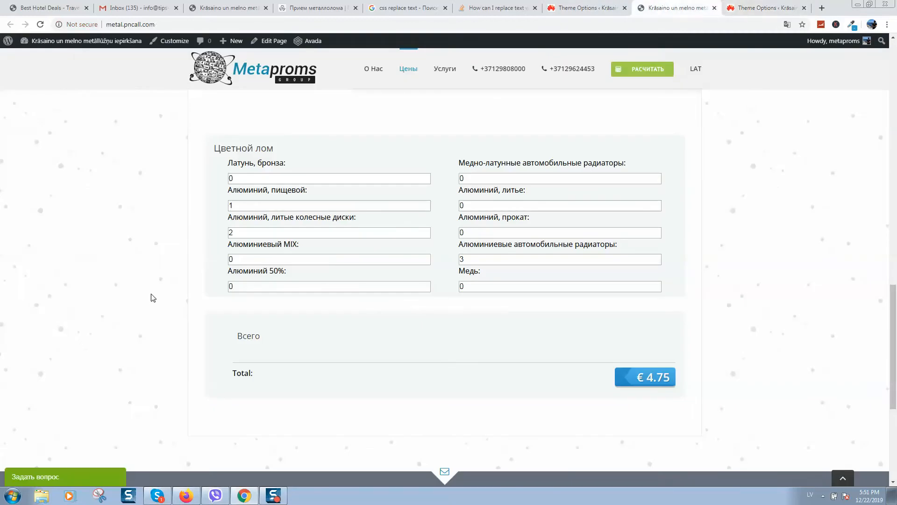
Inspect the Total label and locate its li.ccb-horizontal-summary-list parent element.
{"action": "scroll", "scroll_direction": "down", "scroll_amount": 3}
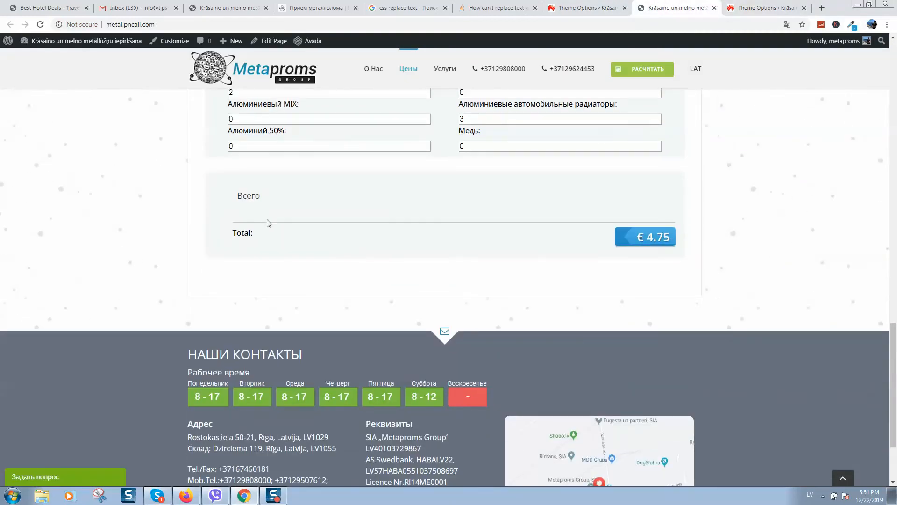
{"action": "double_click", "coordinate": [242, 232]}
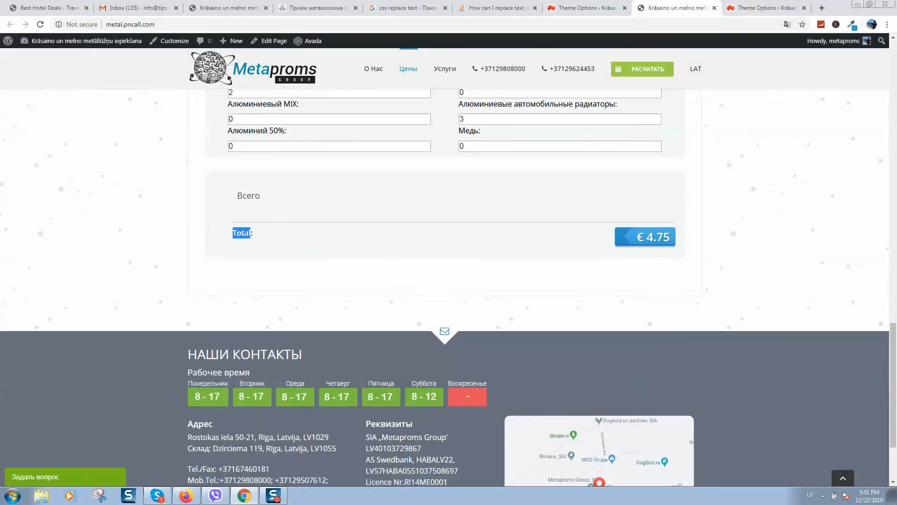
{"action": "right_click", "coordinate": [241, 233]}
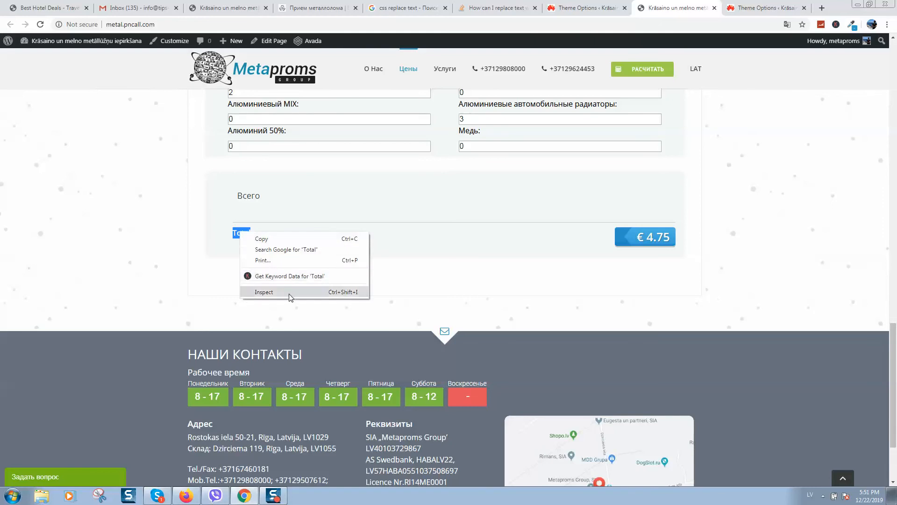
{"action": "left_click", "coordinate": [264, 292]}
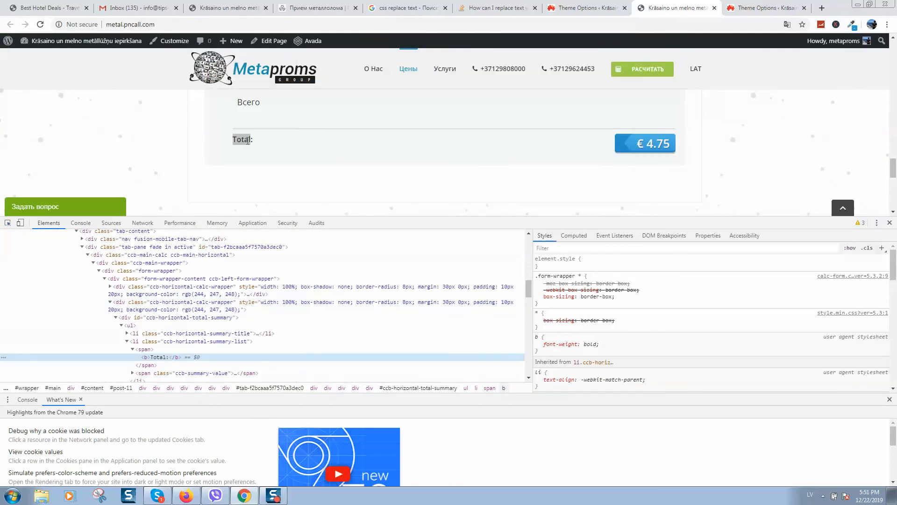
{"action": "mouse_move", "coordinate": [197, 341]}
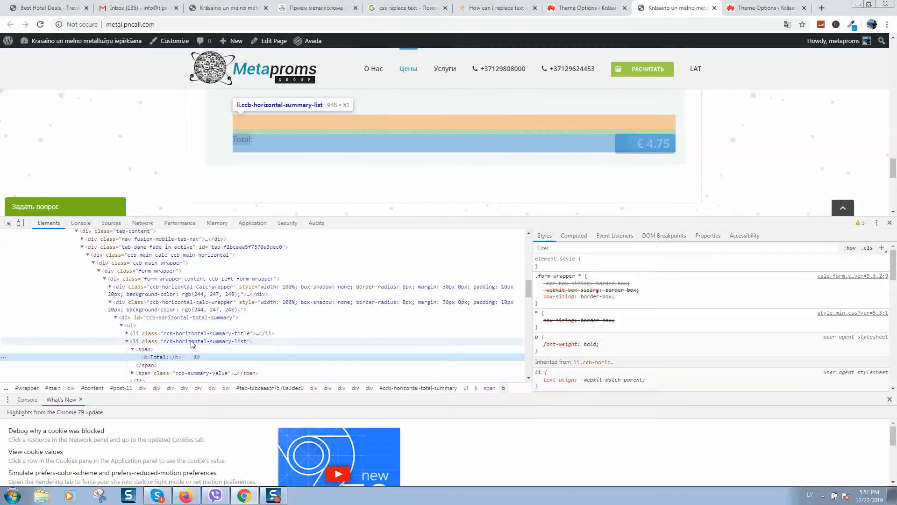
{"action": "left_click", "coordinate": [200, 341]}
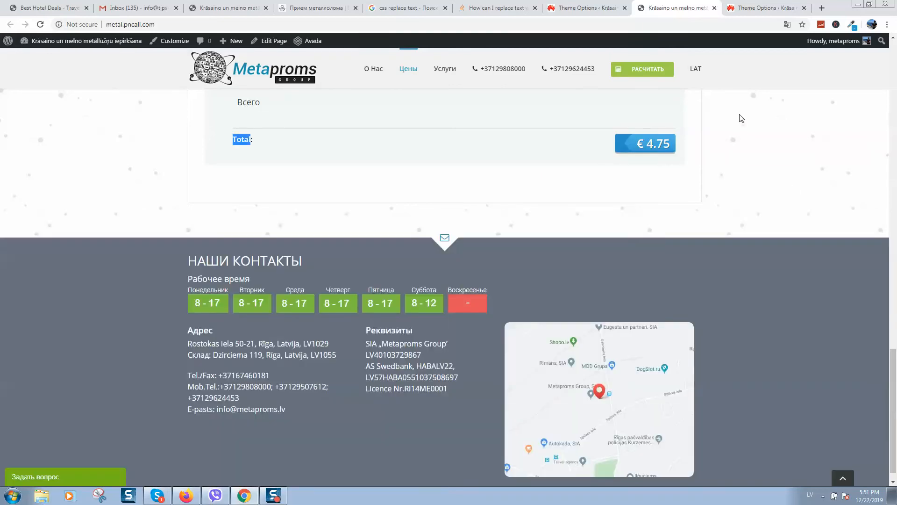
Rename the .replaced selector to ccb-horizontal-summary-list in the Custom CSS editor.
{"action": "left_click", "coordinate": [764, 7]}
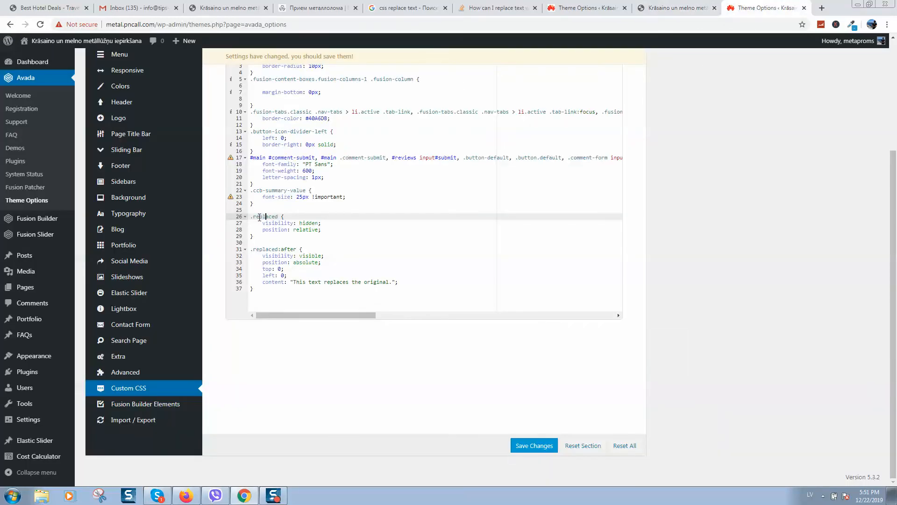
{"action": "type", "text": "ccb-horizontal-summary-list"}
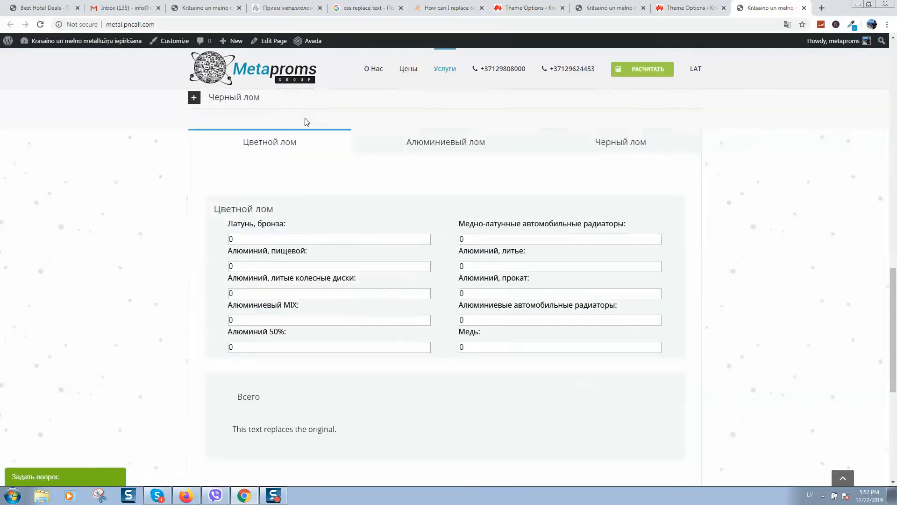
Return to Theme Options, then view the eurolom.lv price calculator page.
{"action": "scroll", "scroll_direction": "down", "scroll_amount": 3}
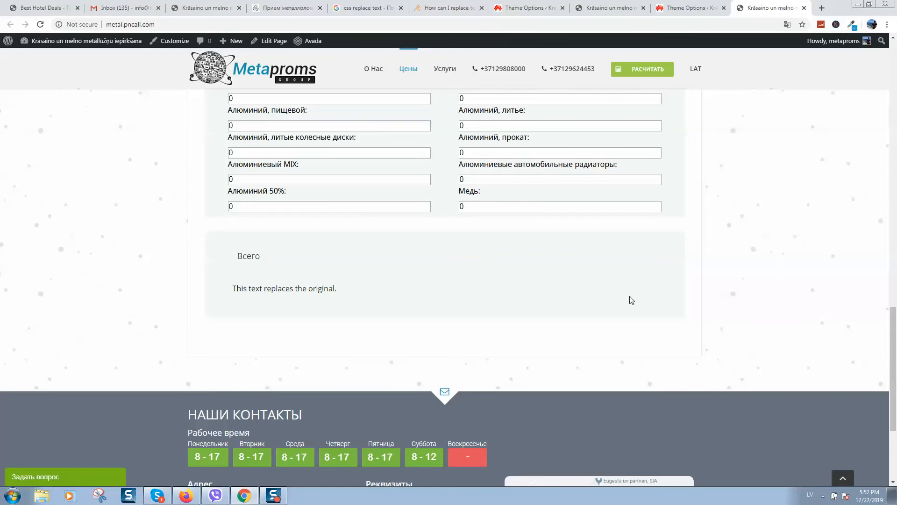
{"action": "mouse_move", "coordinate": [651, 293]}
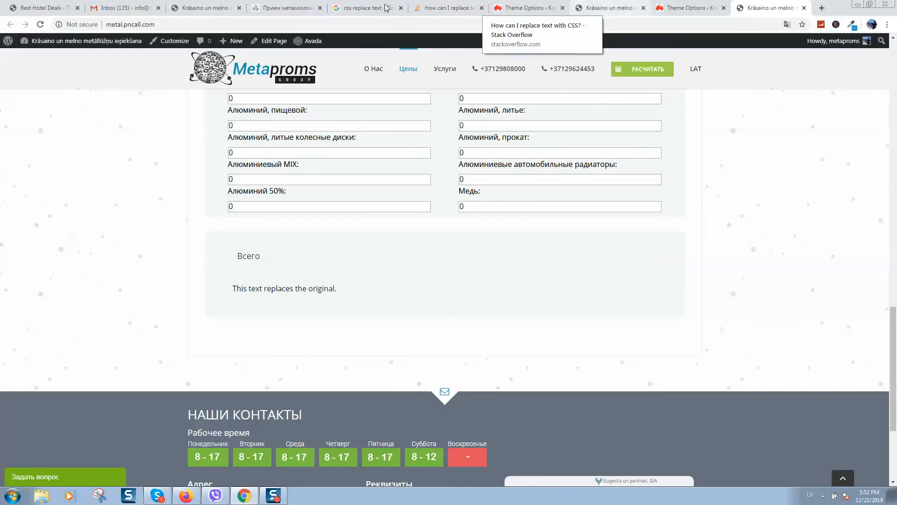
{"action": "mouse_move", "coordinate": [448, 7]}
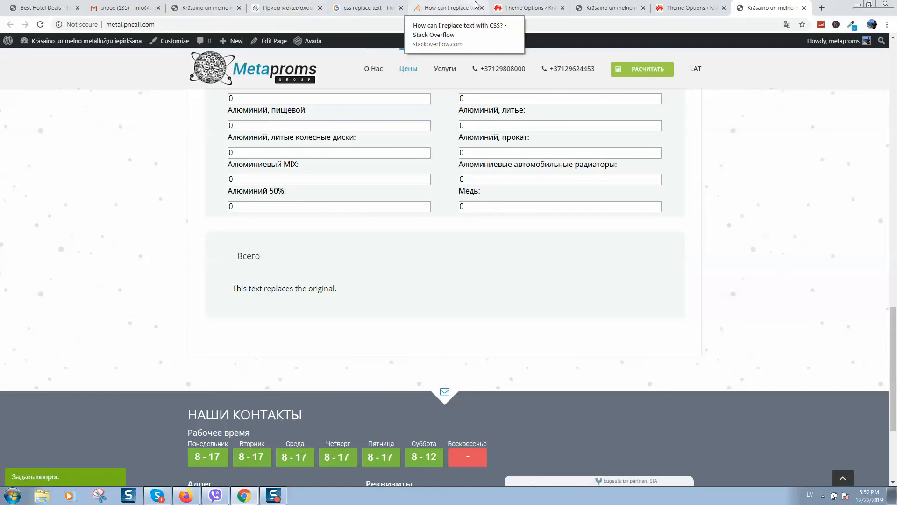
{"action": "left_click", "coordinate": [527, 8]}
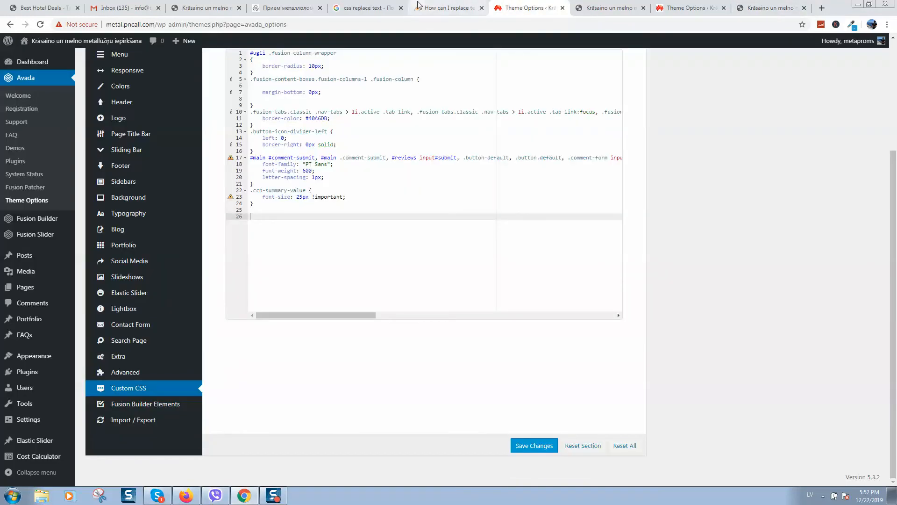
{"action": "left_click", "coordinate": [205, 8]}
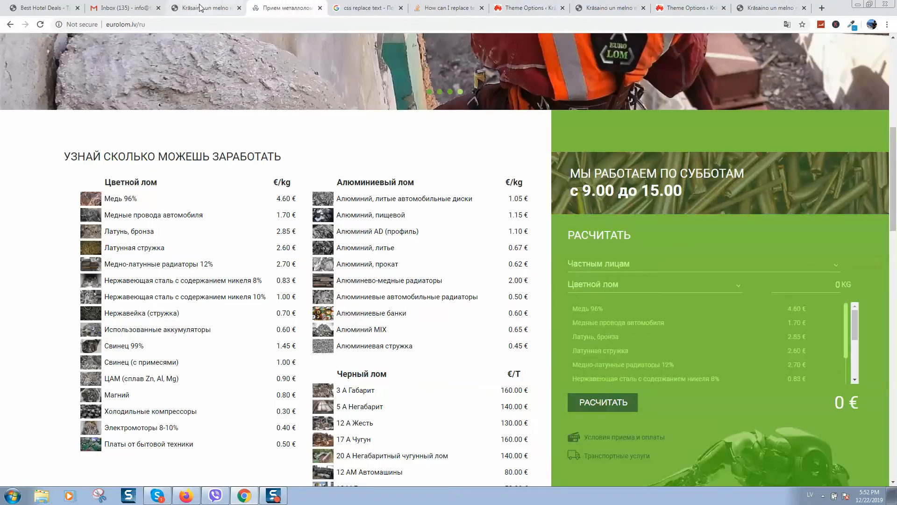
Return to the calculator page being inspected.
{"action": "left_click", "coordinate": [206, 8]}
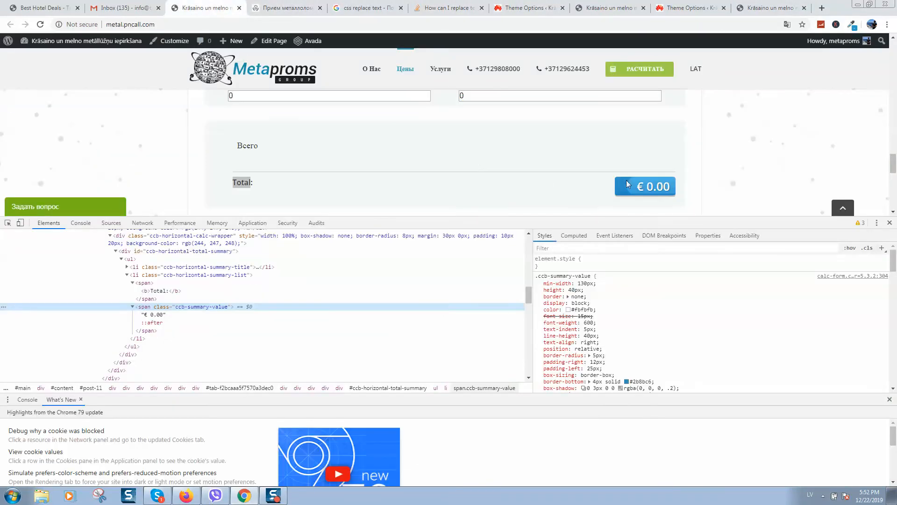
{"action": "mouse_move", "coordinate": [223, 275]}
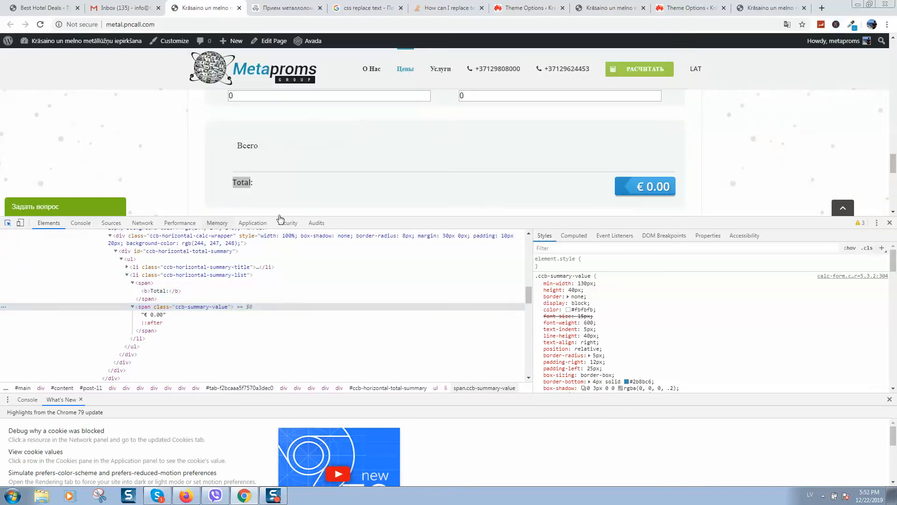
{"action": "mouse_move", "coordinate": [645, 186]}
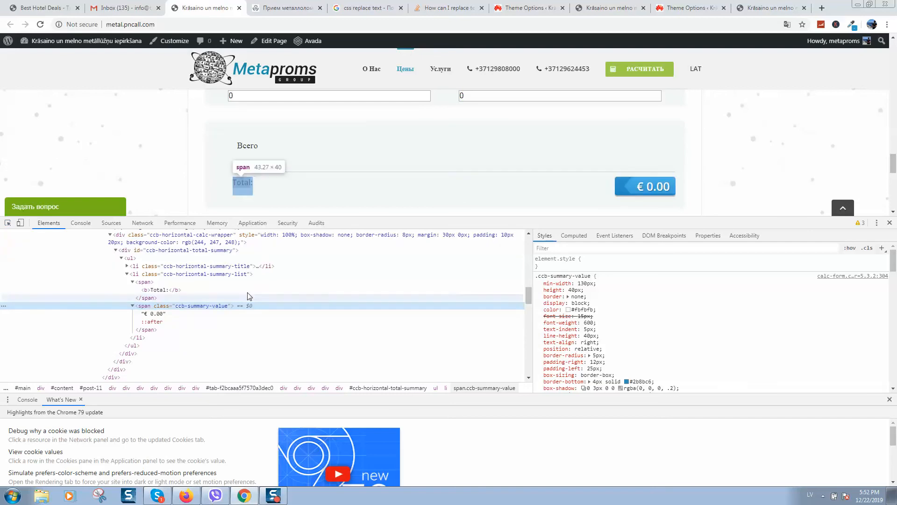
{"action": "mouse_move", "coordinate": [201, 305]}
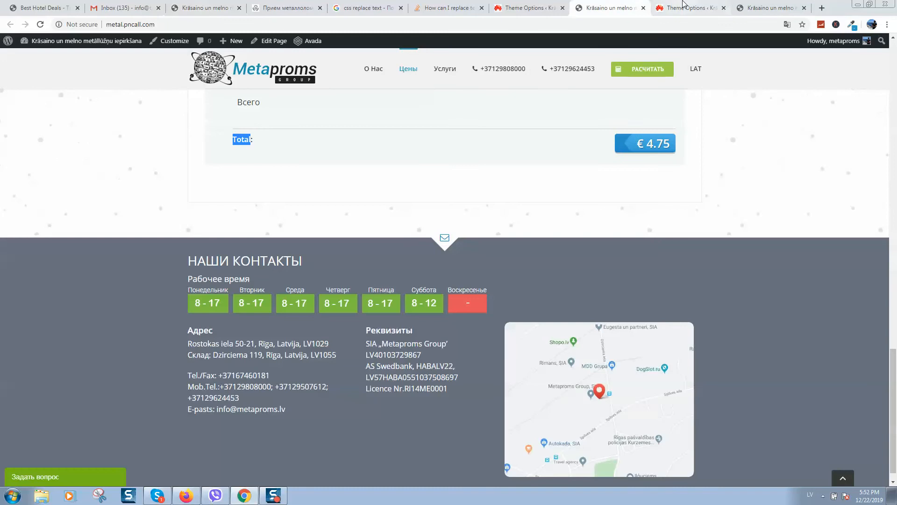
Add the rule '.ccb-summary-value { visibility: visible; }' to Custom CSS and save.
{"action": "left_click", "coordinate": [689, 8]}
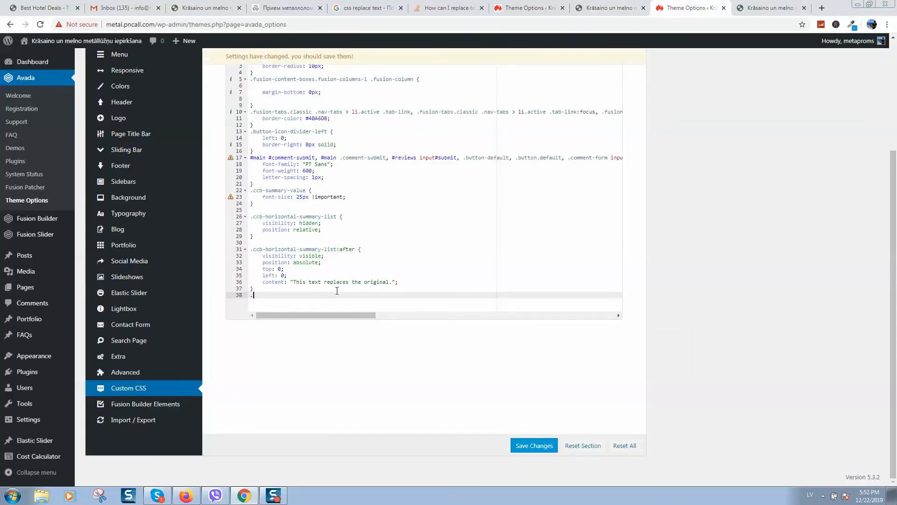
{"action": "type", "text": ".ccb-summary-value"}
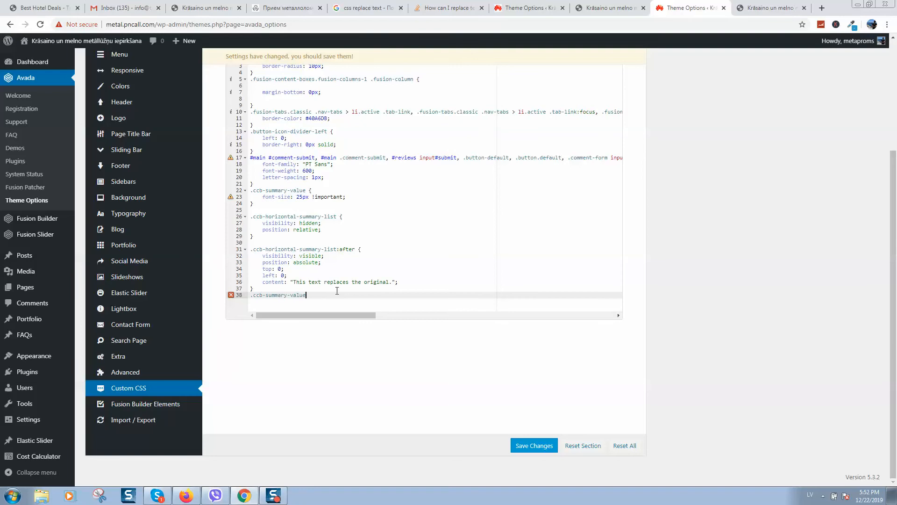
{"action": "type", "text": "{"}
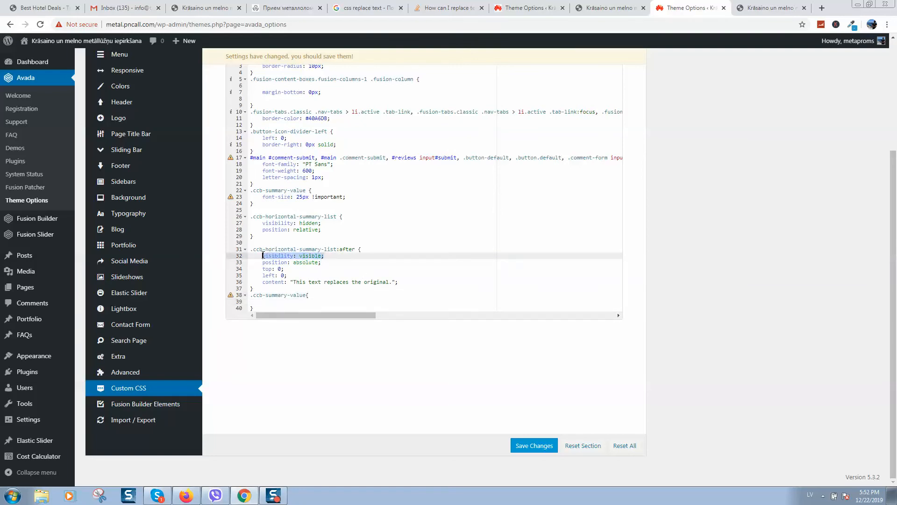
{"action": "type", "text": "visibility: visible;"}
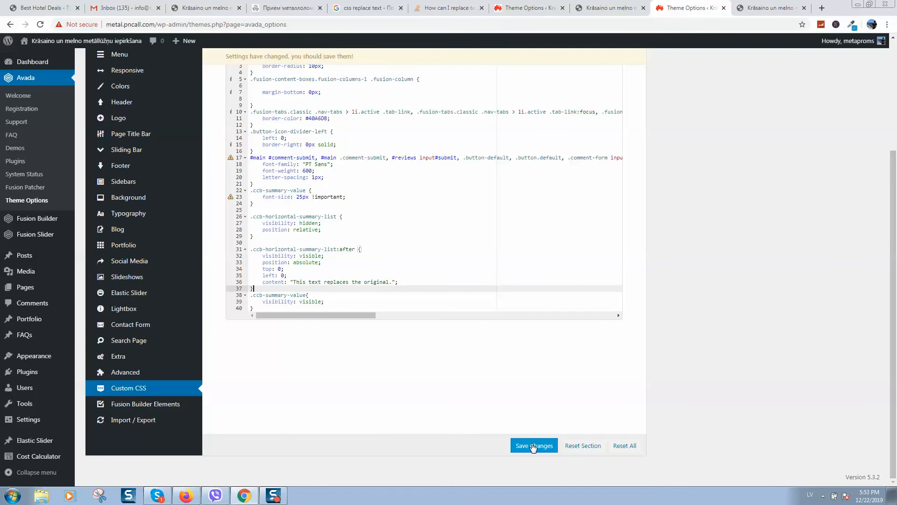
{"action": "left_click", "coordinate": [533, 445]}
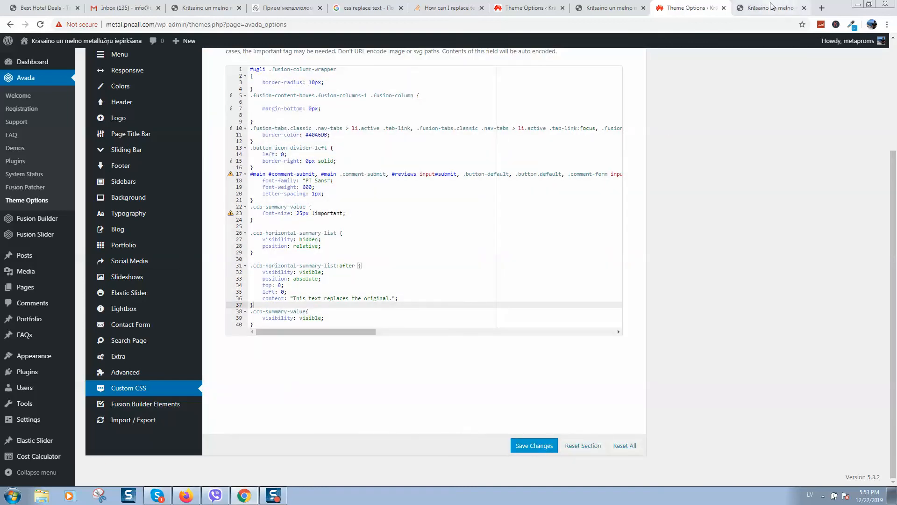
Reload the calculator, scroll to the total and enter 4 to check the price.
{"action": "left_click", "coordinate": [770, 7]}
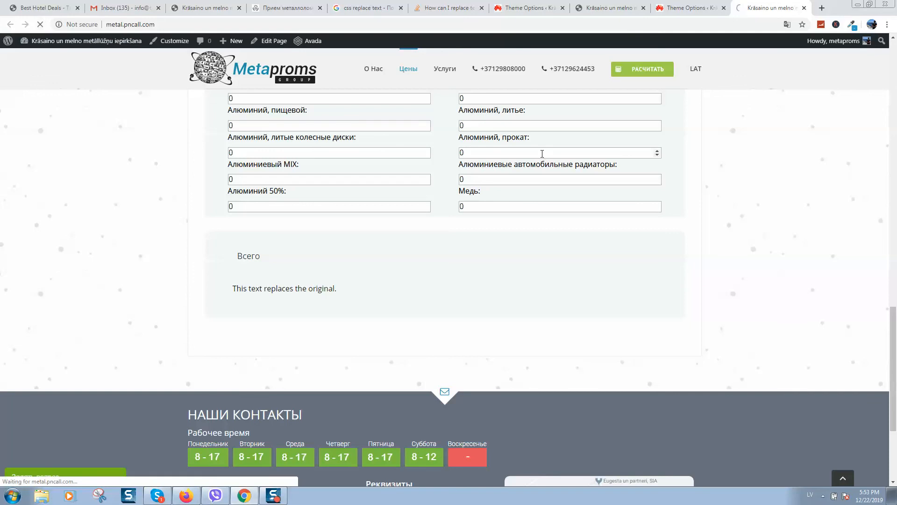
{"action": "scroll", "scroll_direction": "down", "scroll_amount": 3}
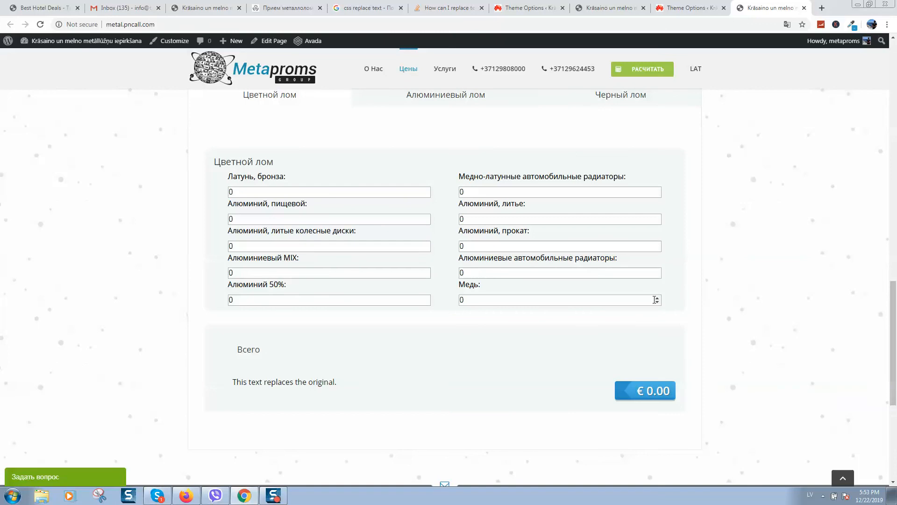
{"action": "type", "text": "4"}
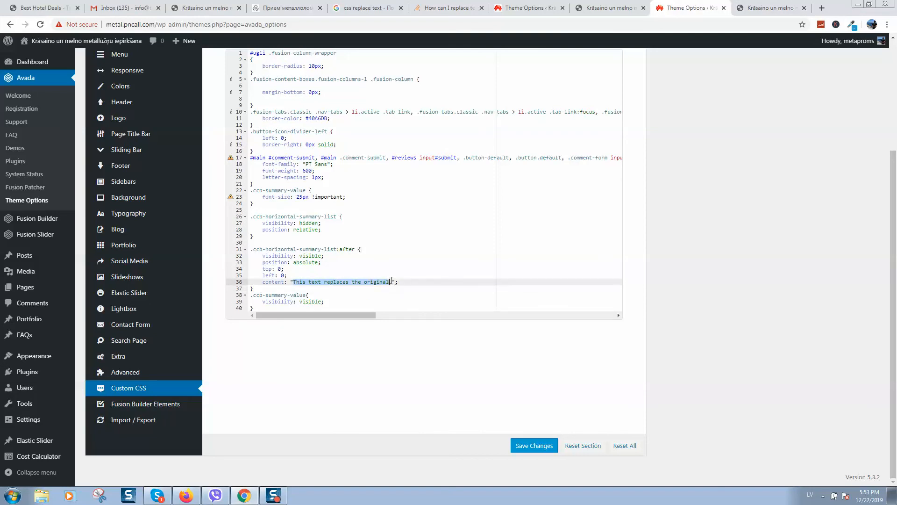
Replace the content text with 'Всего:', save, and view the updated calculator.
{"action": "key", "text": "Delete"}
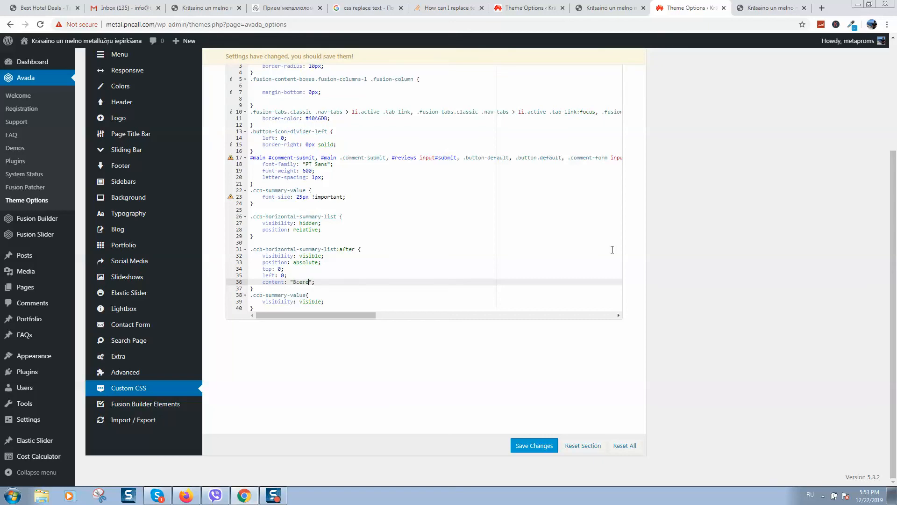
{"action": "left_click", "coordinate": [533, 445]}
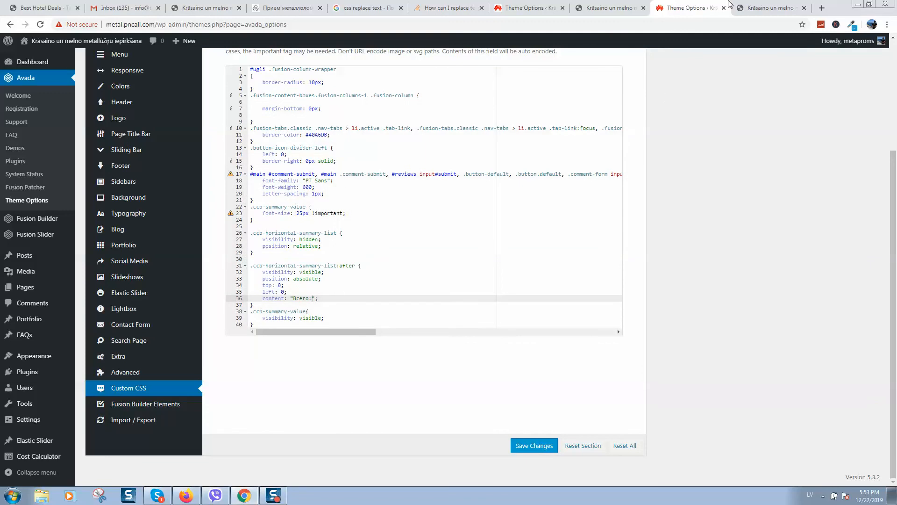
{"action": "left_click", "coordinate": [770, 7]}
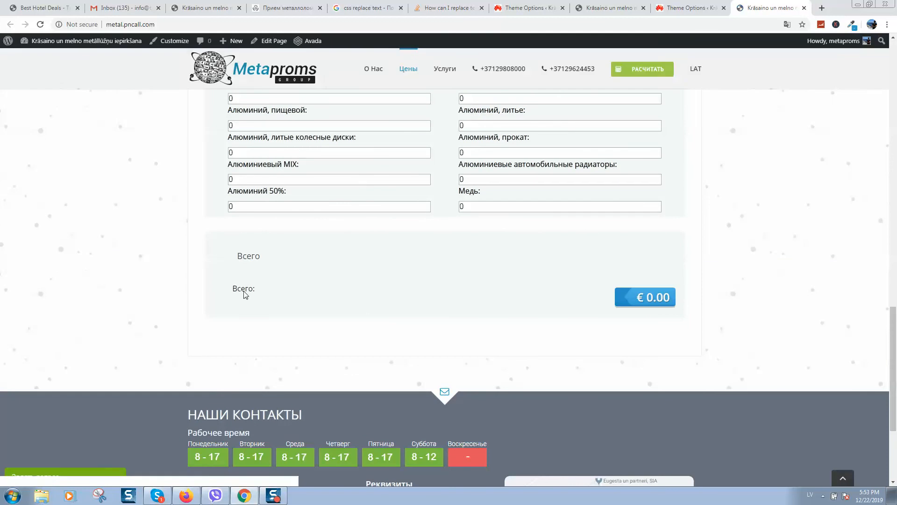
Enter 4 in the Алюминиевый MIX field and confirm Всего: shows €2.20.
{"action": "type", "text": "4"}
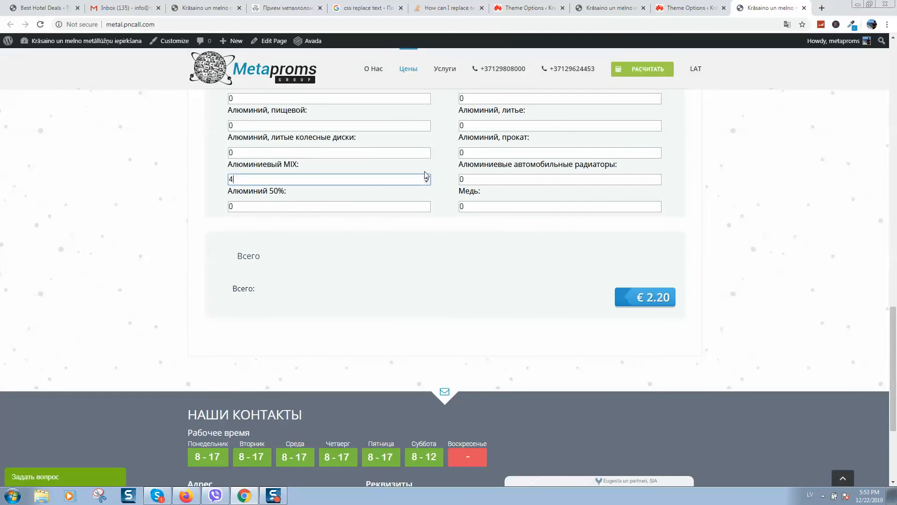
{"action": "left_click", "coordinate": [558, 153]}
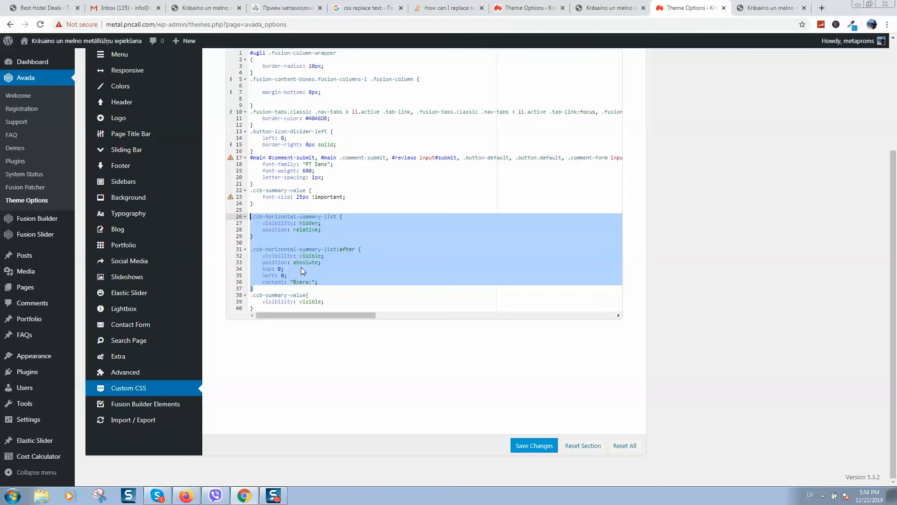
{"action": "mouse_move", "coordinate": [310, 246]}
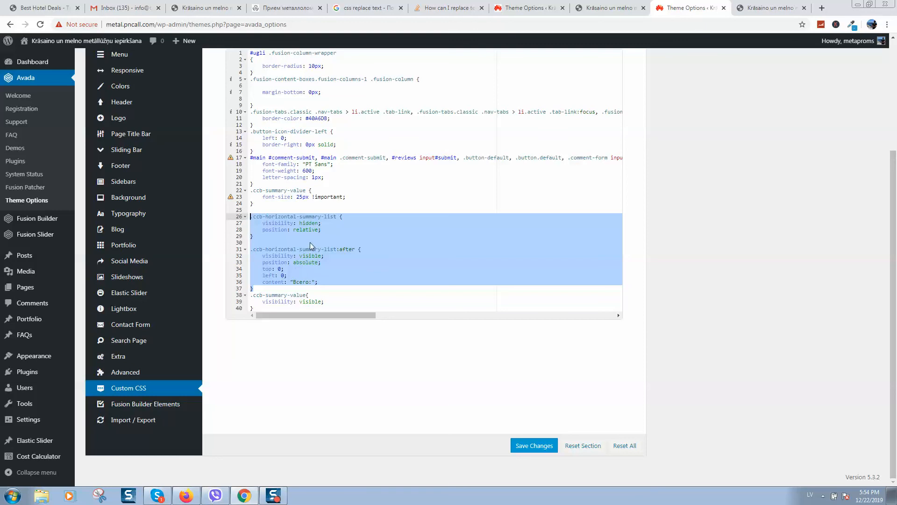
{"action": "mouse_move", "coordinate": [309, 255]}
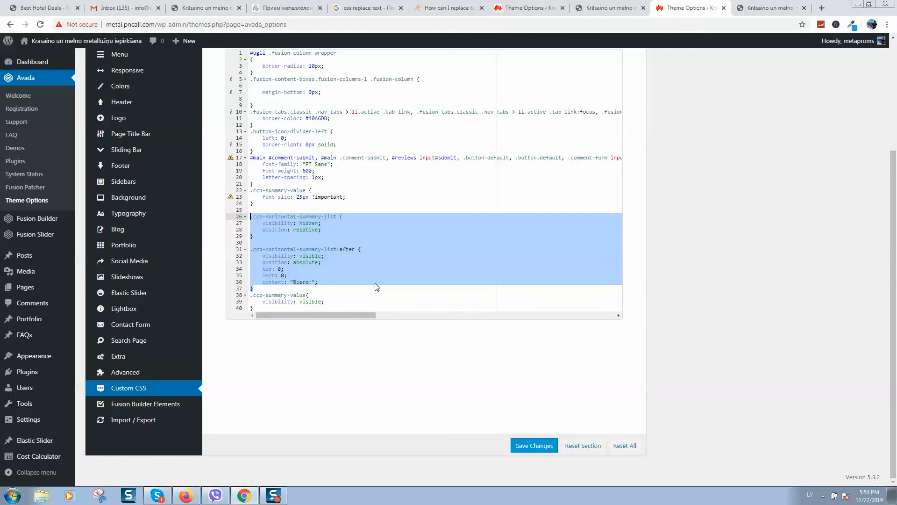
{"action": "mouse_move", "coordinate": [400, 287]}
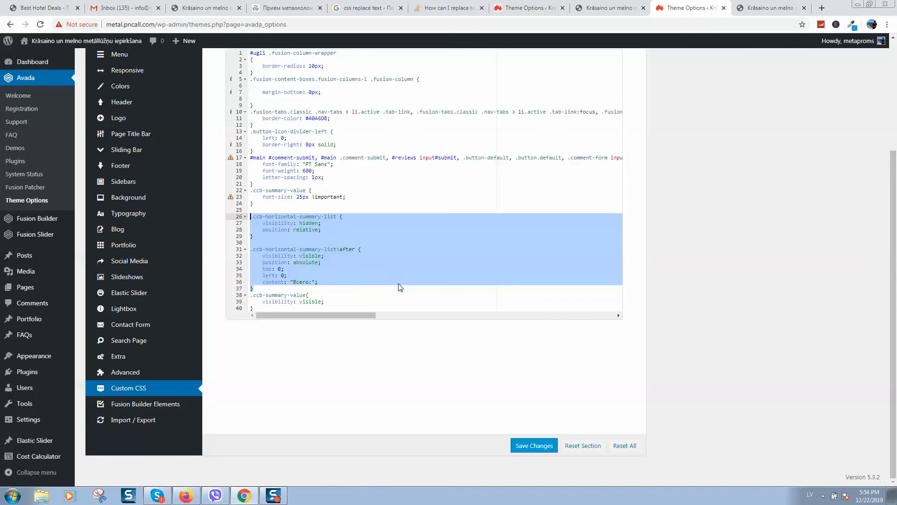
{"action": "mouse_move", "coordinate": [375, 255]}
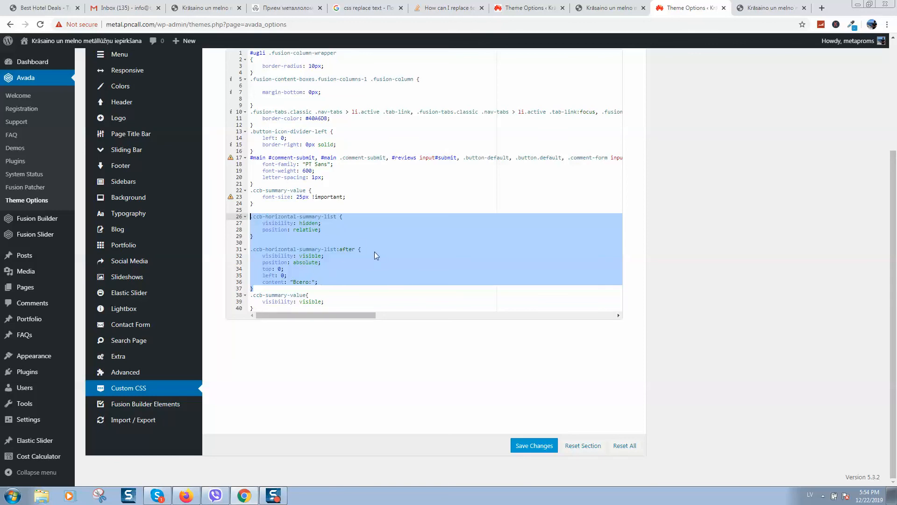